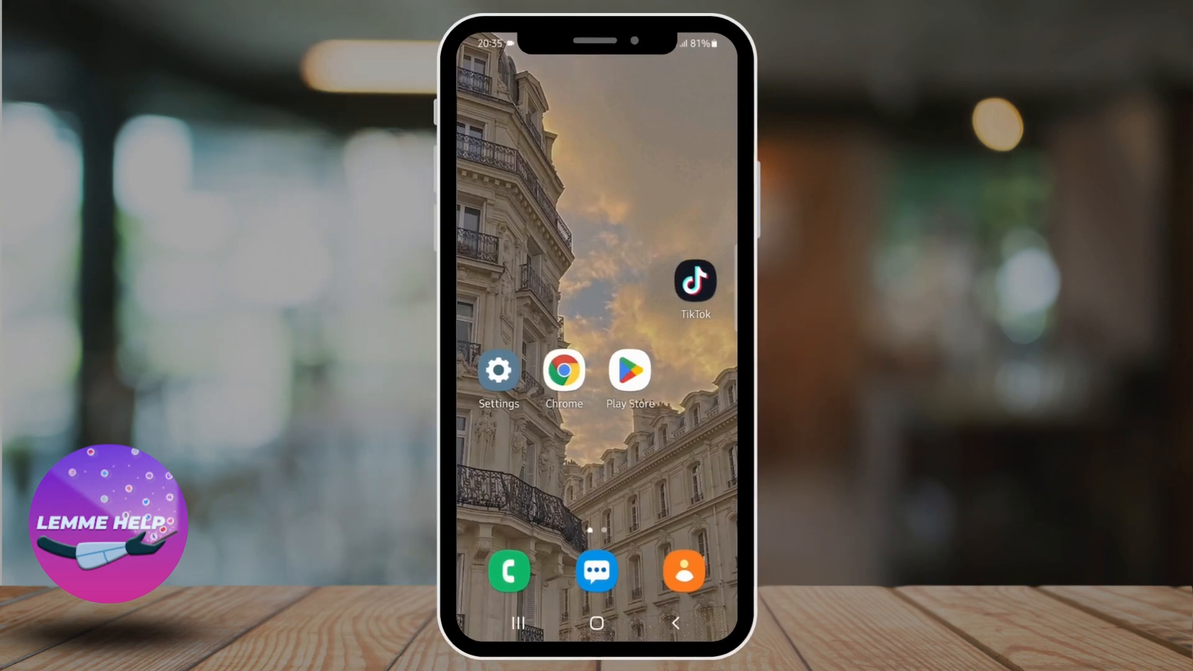
# Step: Launch TikTok from the home screen into its camera in Photo mode
pyautogui.click(693, 281)
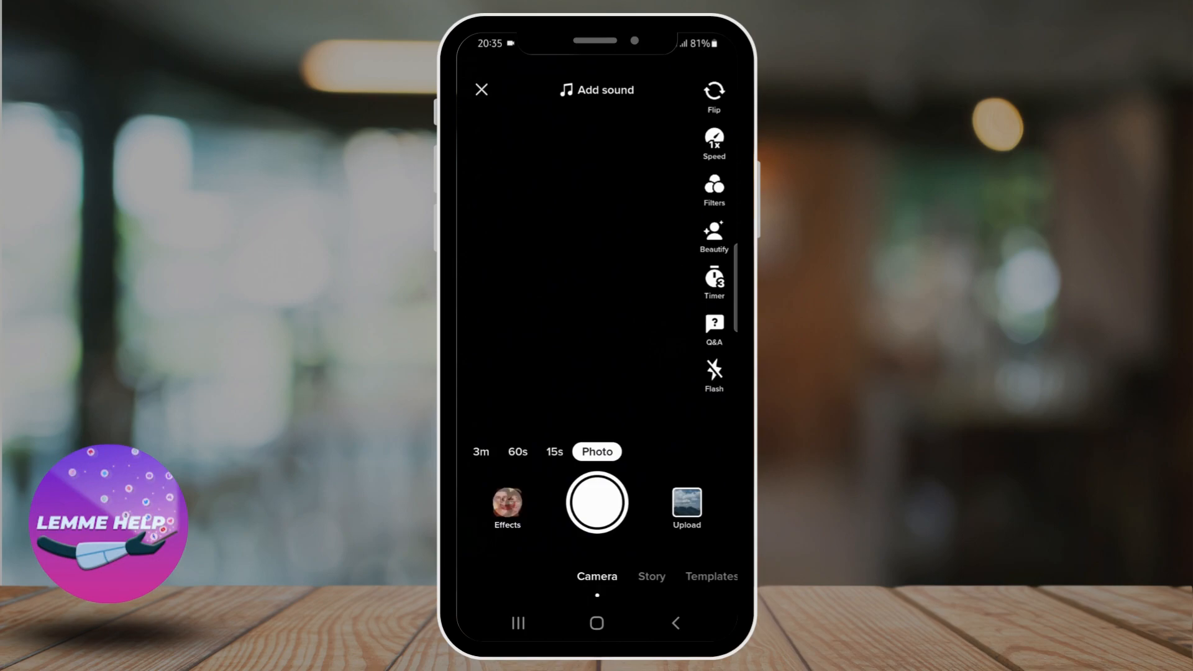
# Step: Search effects for 'tiktok avatar' and apply the TikTok avatars effect
pyautogui.click(507, 508)
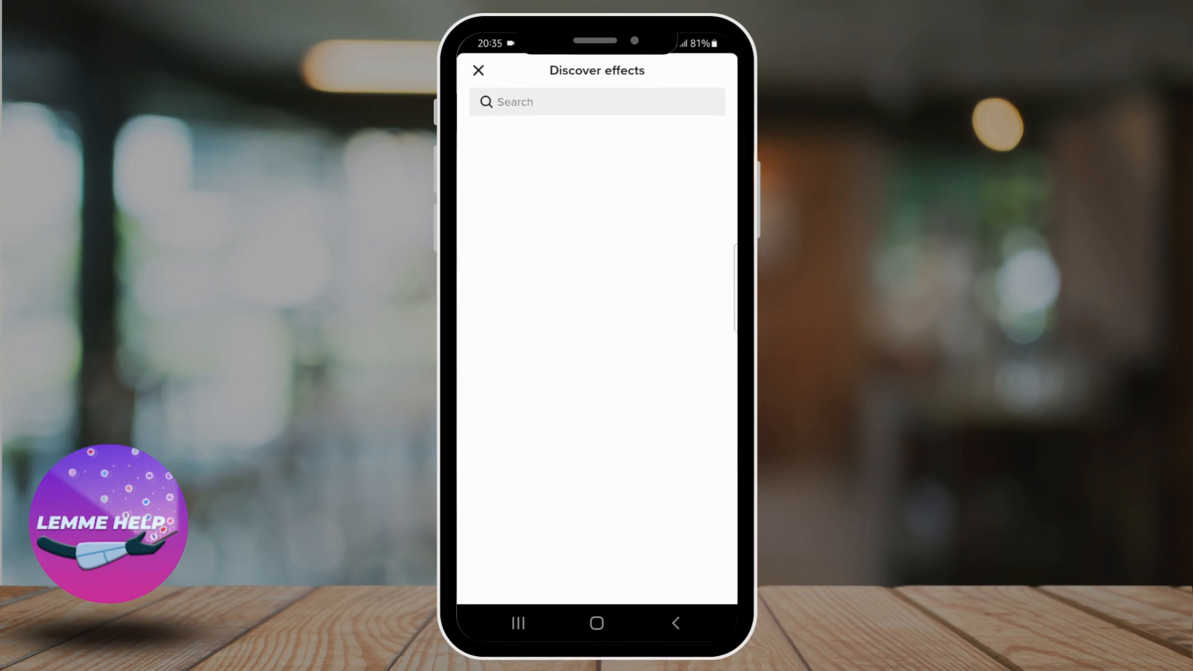
pyautogui.write('tiktok avatar')
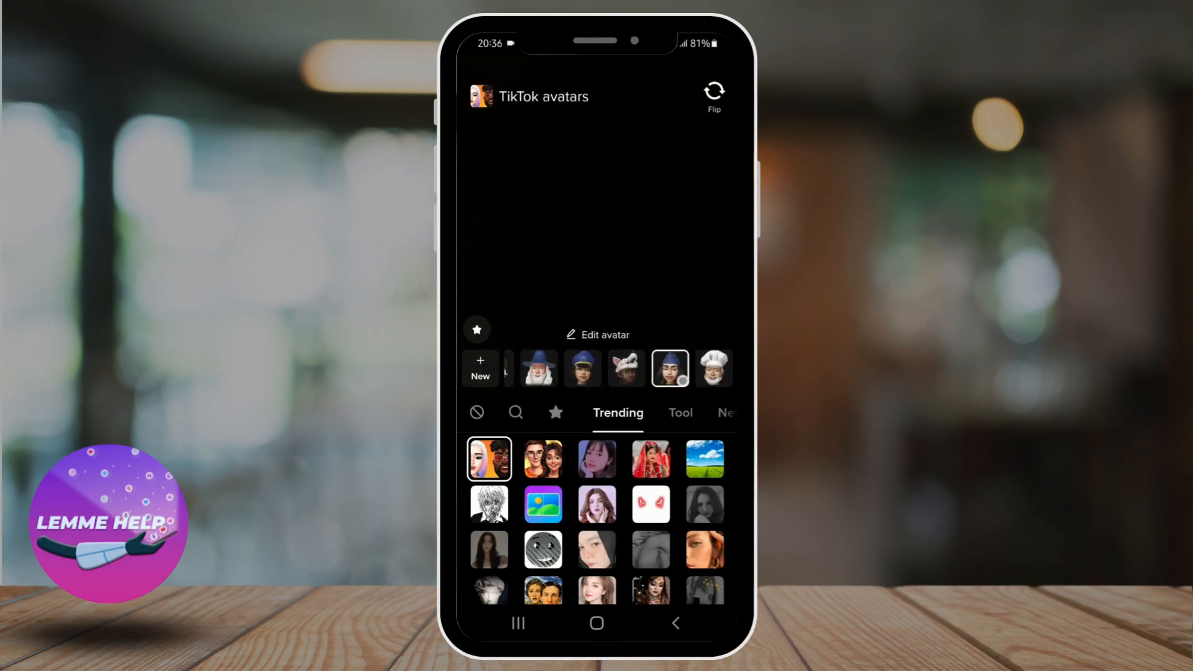
# Step: Edit the avatar's skin tone and head shape, then save it back to the camera
pyautogui.click(598, 335)
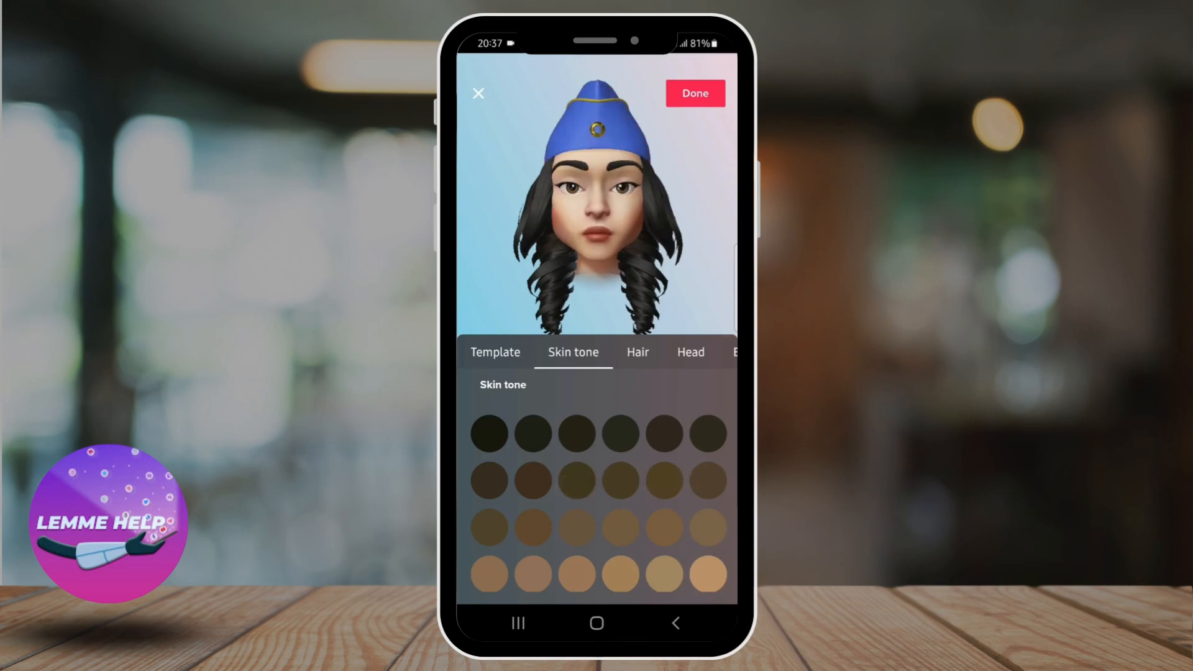
pyautogui.click(689, 352)
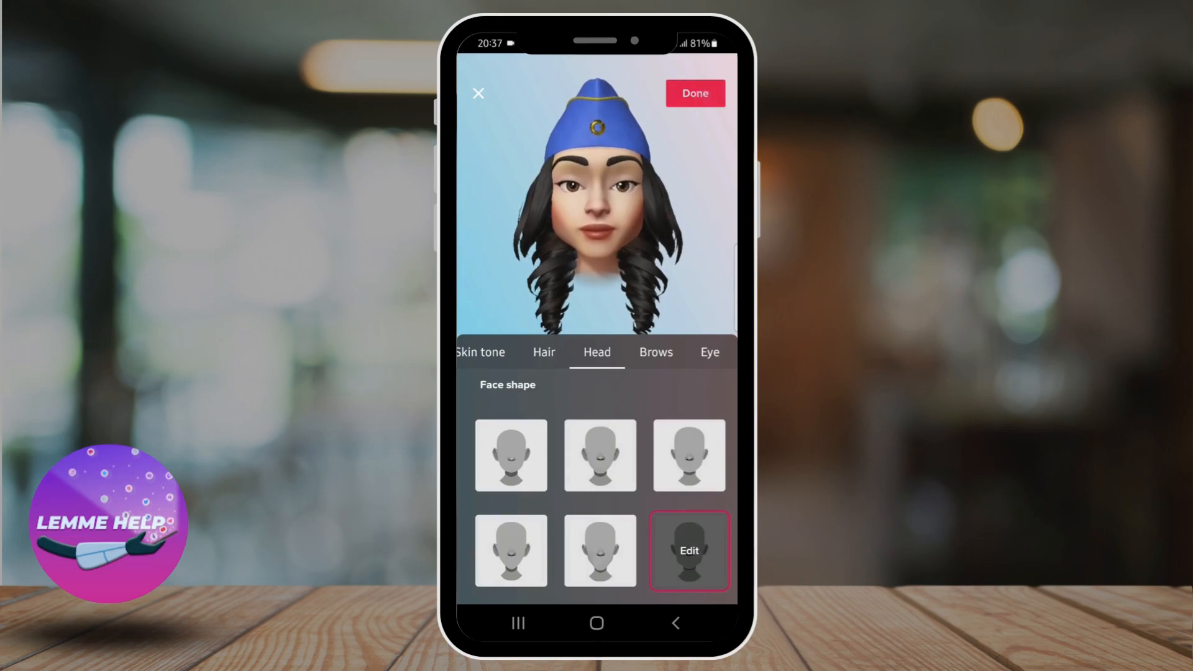
pyautogui.click(694, 93)
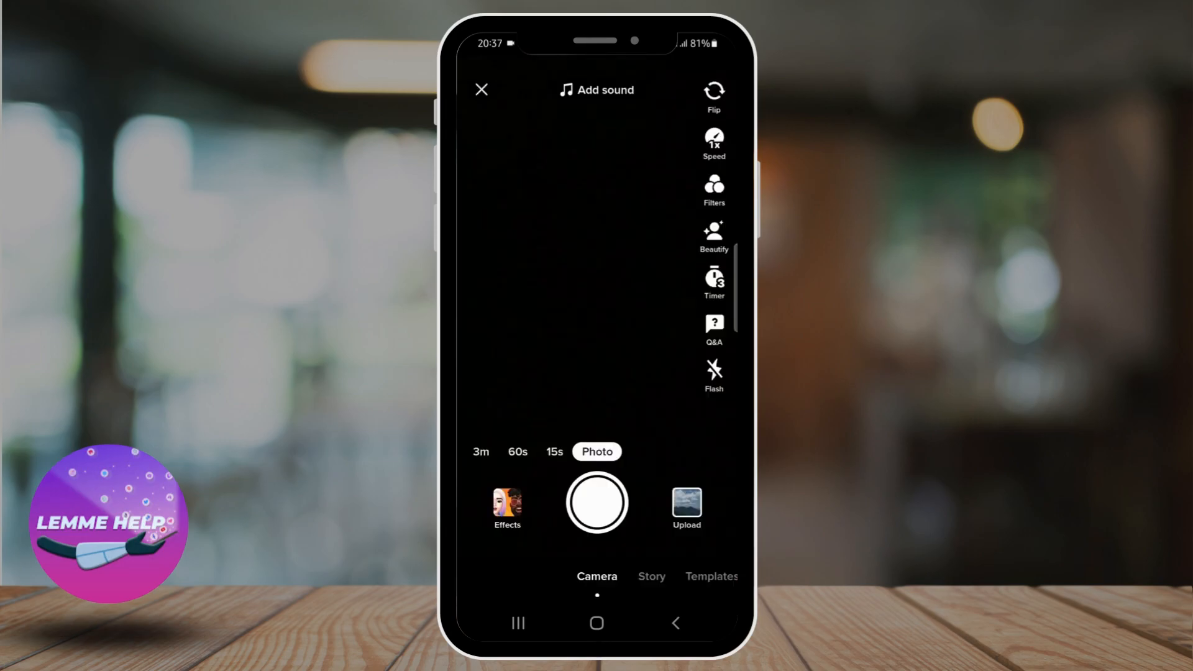